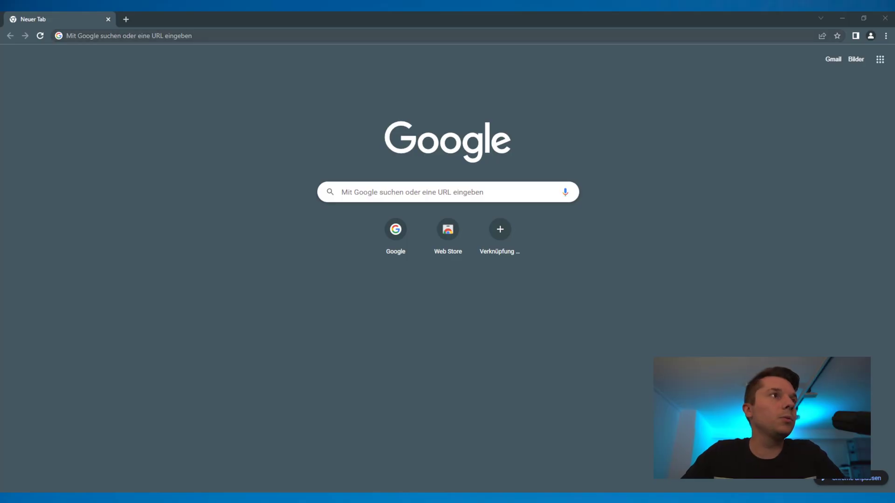
Step: Go to google.de and search for stackblitz.com
text(google.de)
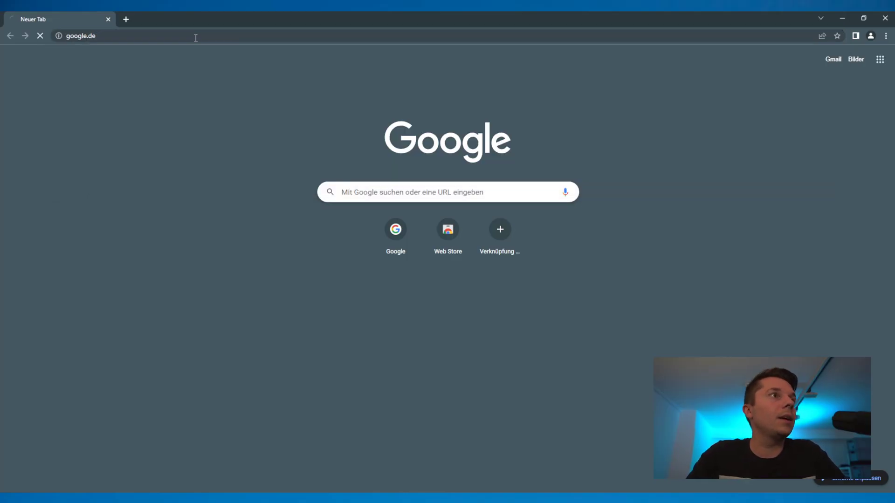
text(stackblitz.com)
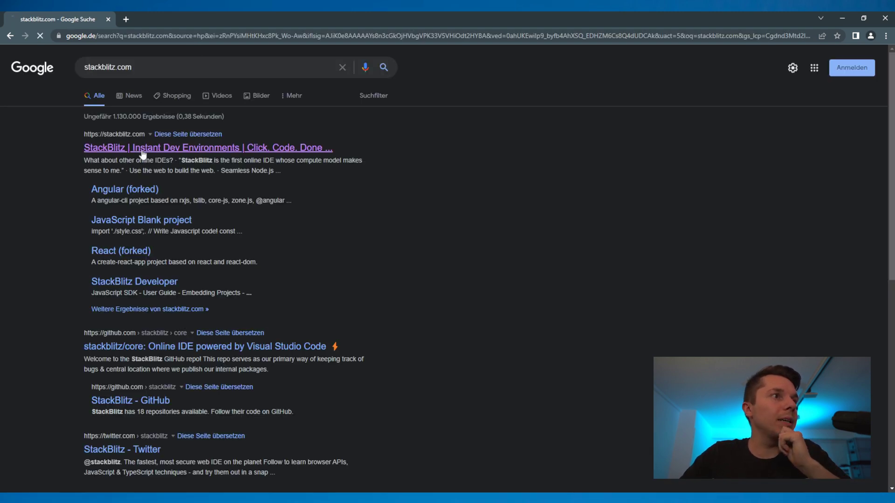
Step: Open the StackBlitz website from the Google results
click(207, 148)
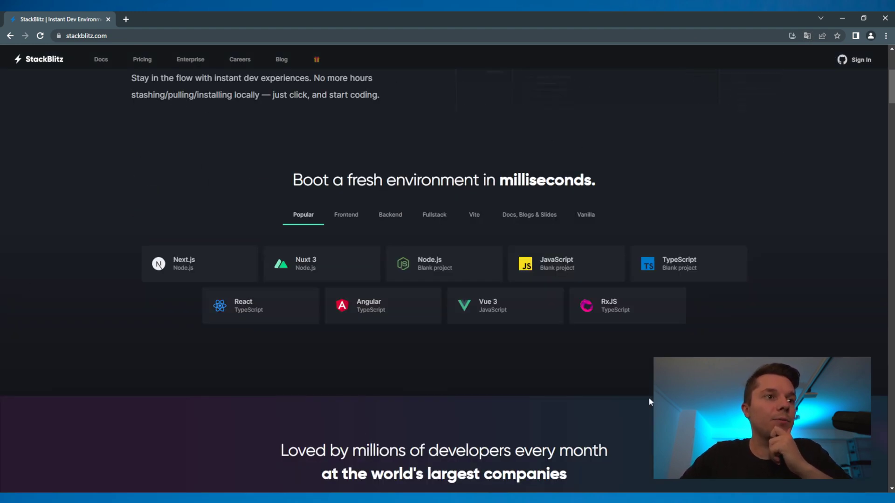
mouse_move(635, 405)
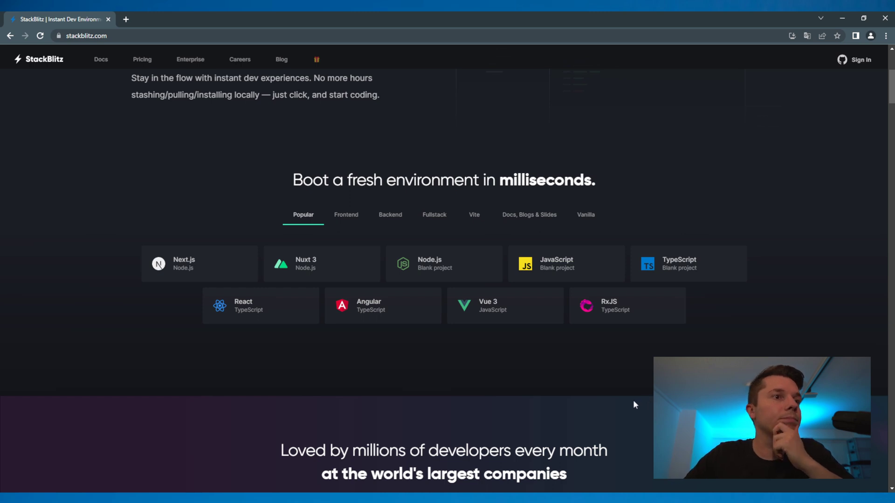
mouse_move(370, 297)
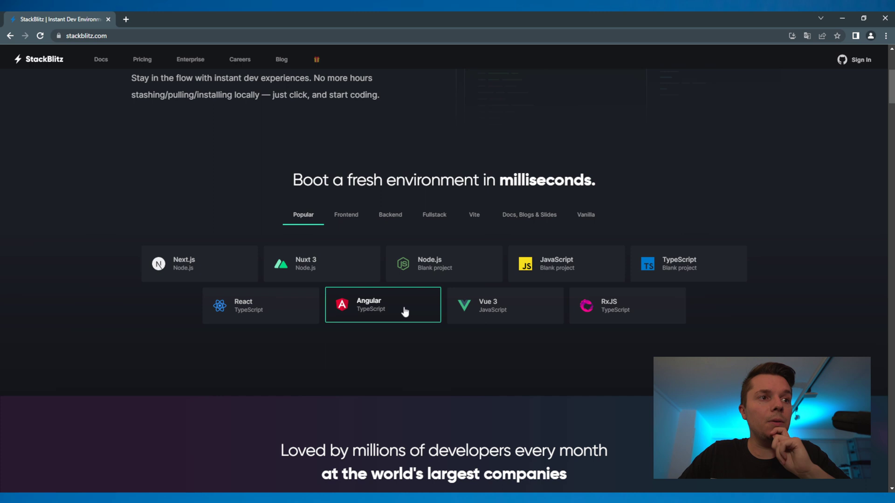
Step: Create an Angular TypeScript project, then view app.component.html and app.component.ts
click(382, 306)
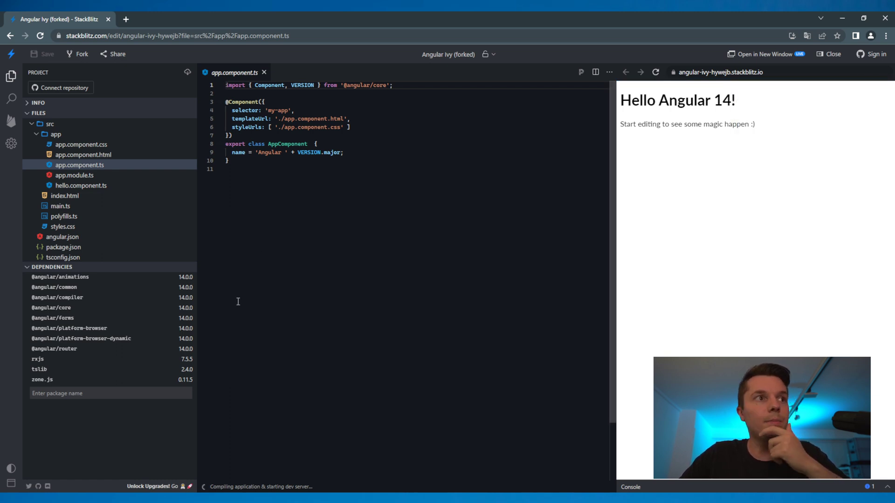
click(83, 155)
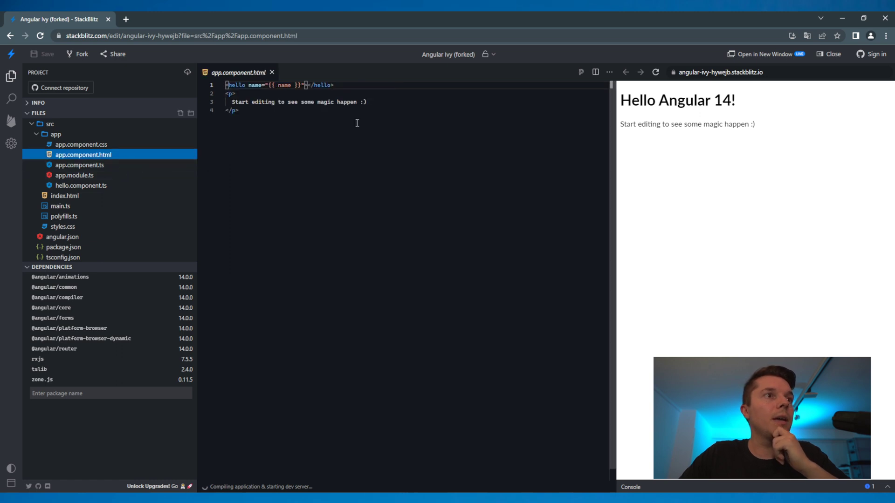
click(79, 165)
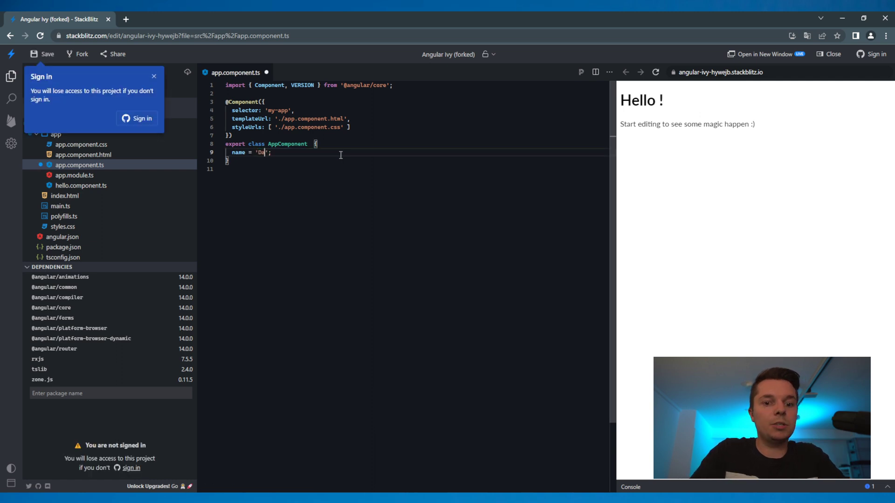
text(niel Ehrhardt)
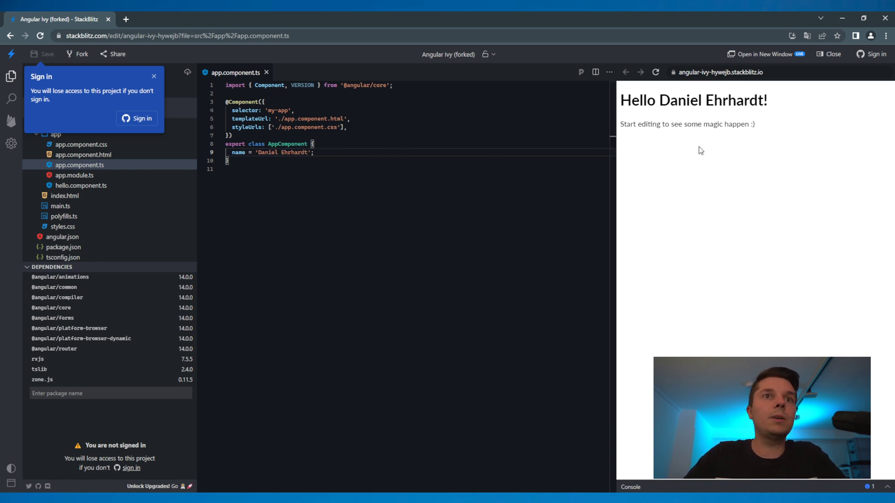
drag(658, 100, 768, 99)
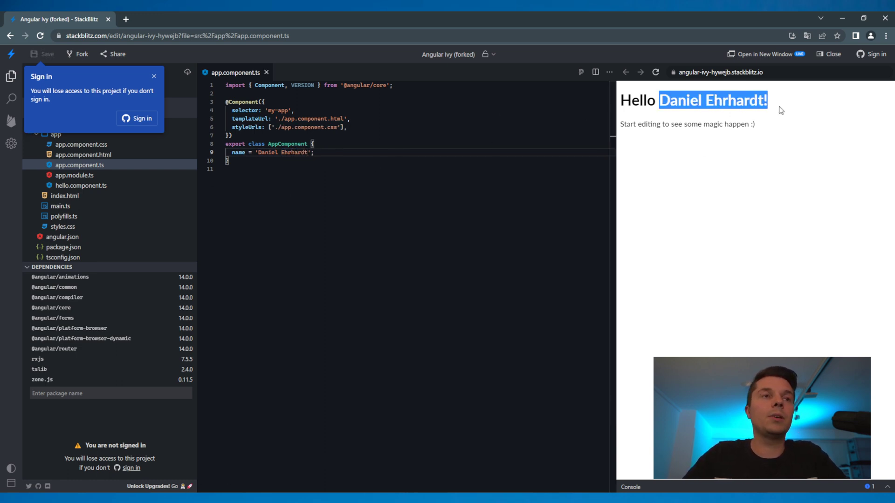